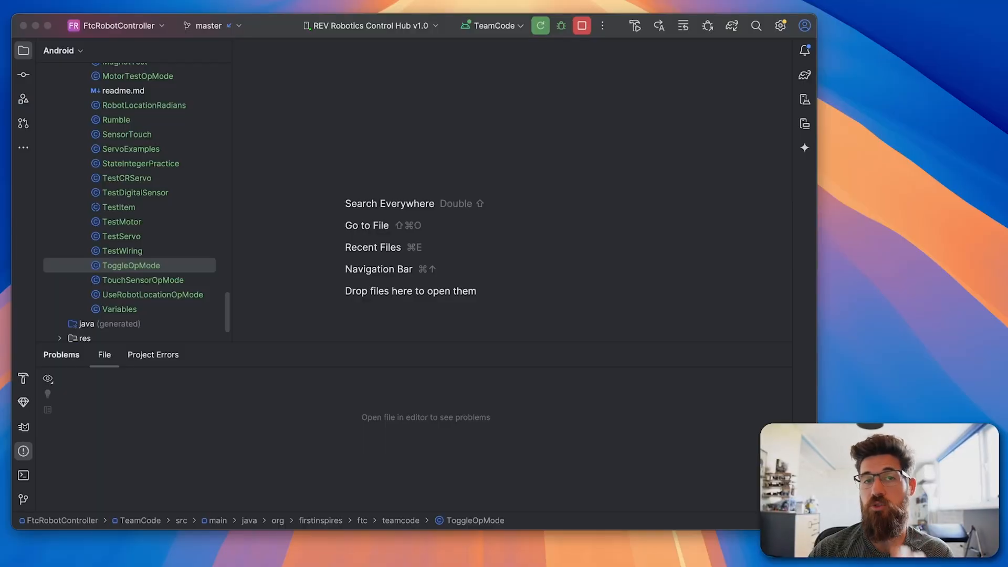
{"action": "mouse_move", "coordinate": [105, 156]}
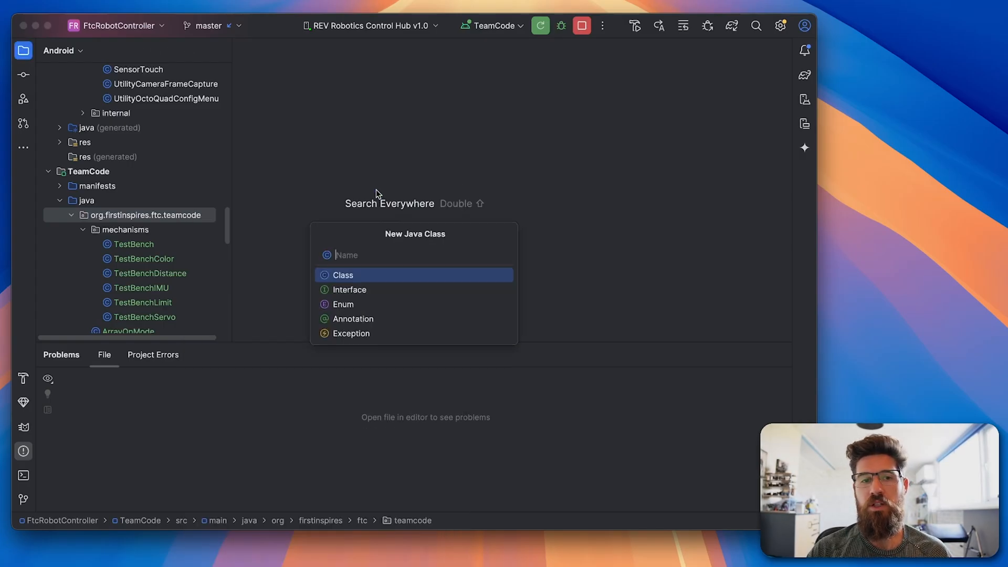
Name the new Java class RumbleTest in the teamcode package.
{"action": "type", "text": "Rumble"}
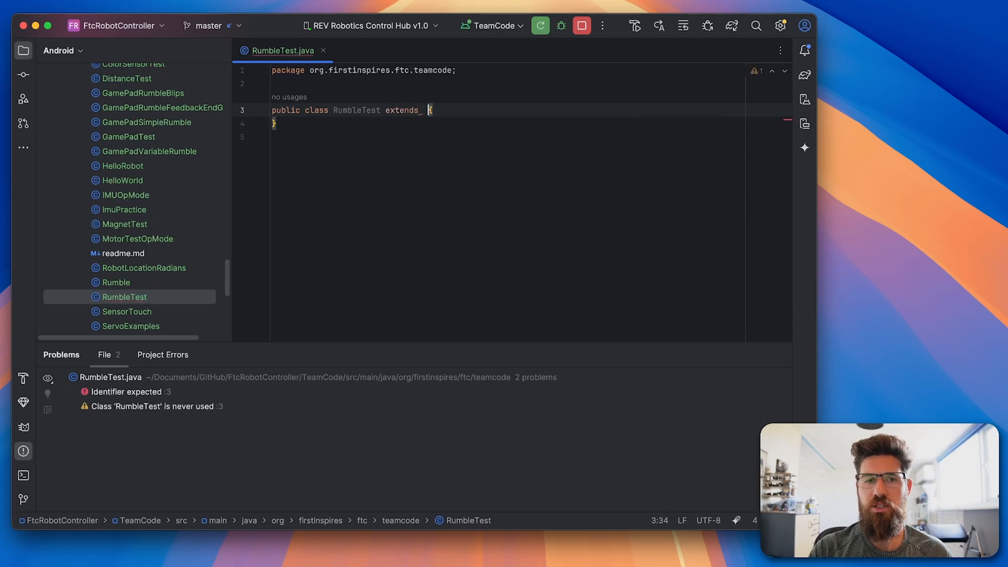
{"action": "type", "text": "Opm"}
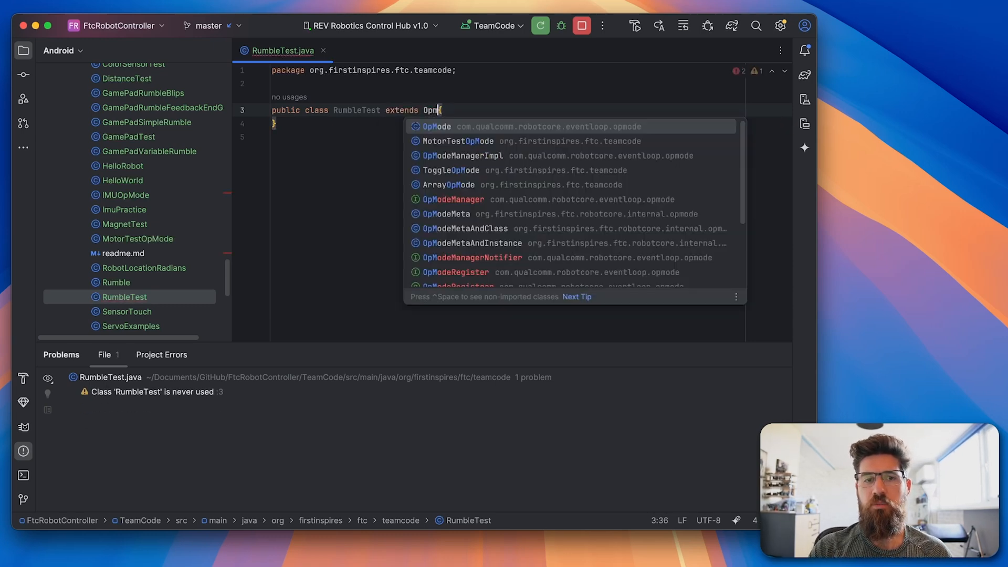
{"action": "left_click", "coordinate": [436, 126]}
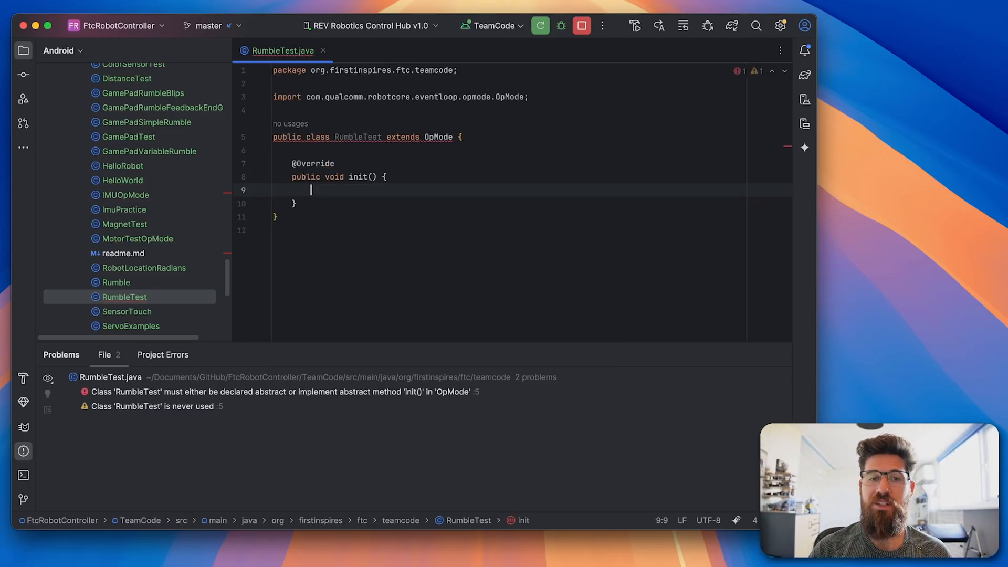
{"action": "type", "text": "ou"}
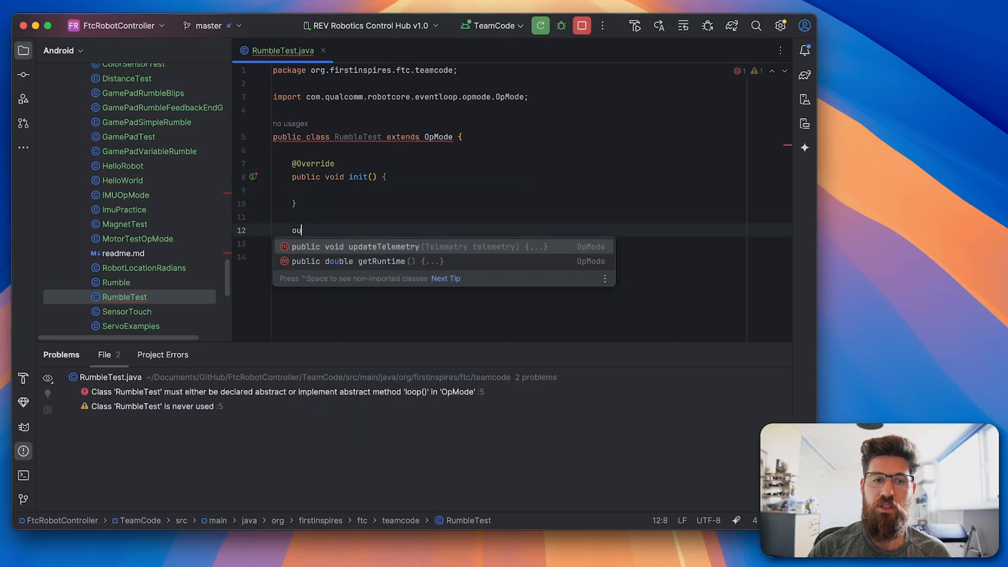
{"action": "type", "text": "public void loop() {"}
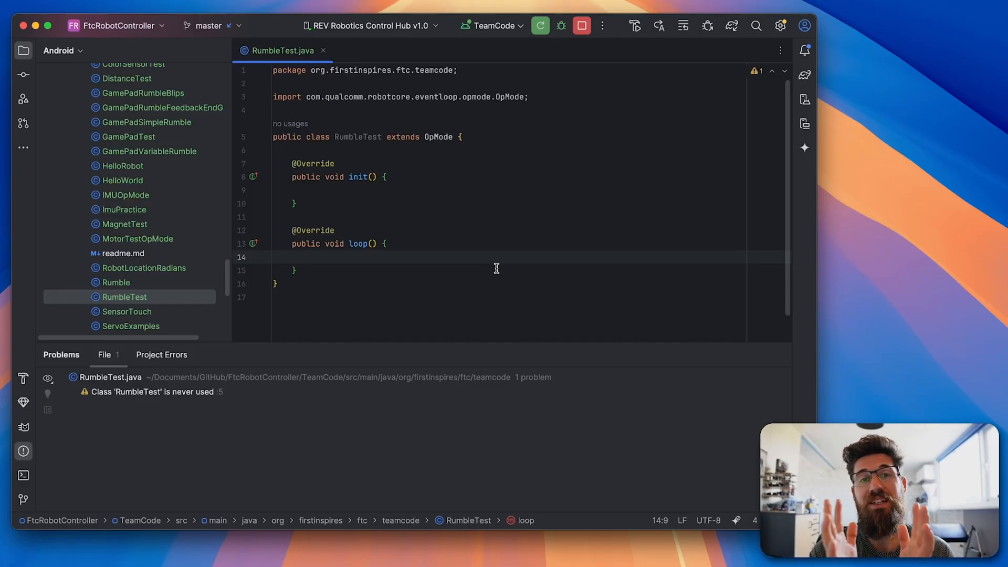
{"action": "mouse_move", "coordinate": [391, 186]}
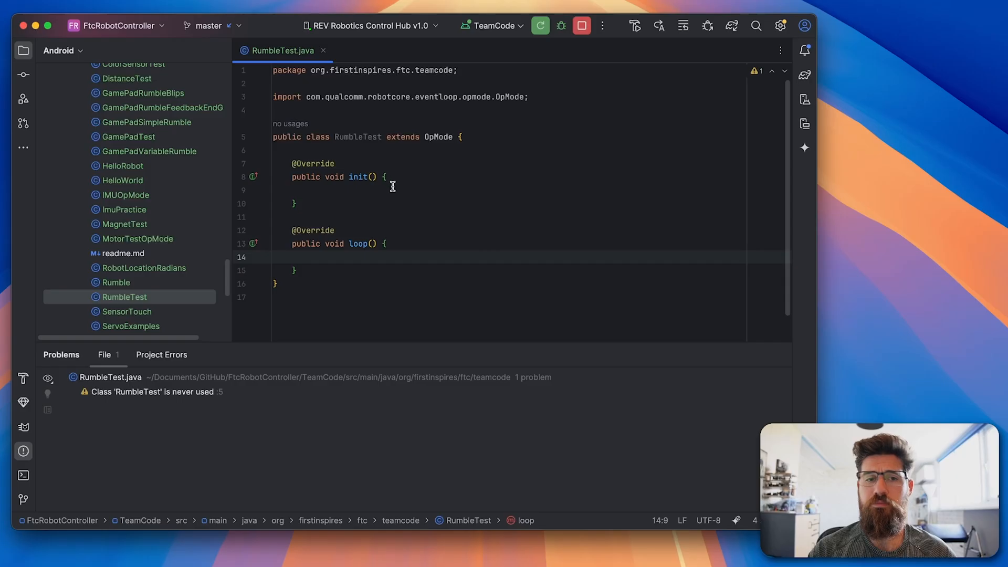
{"action": "mouse_move", "coordinate": [370, 244]}
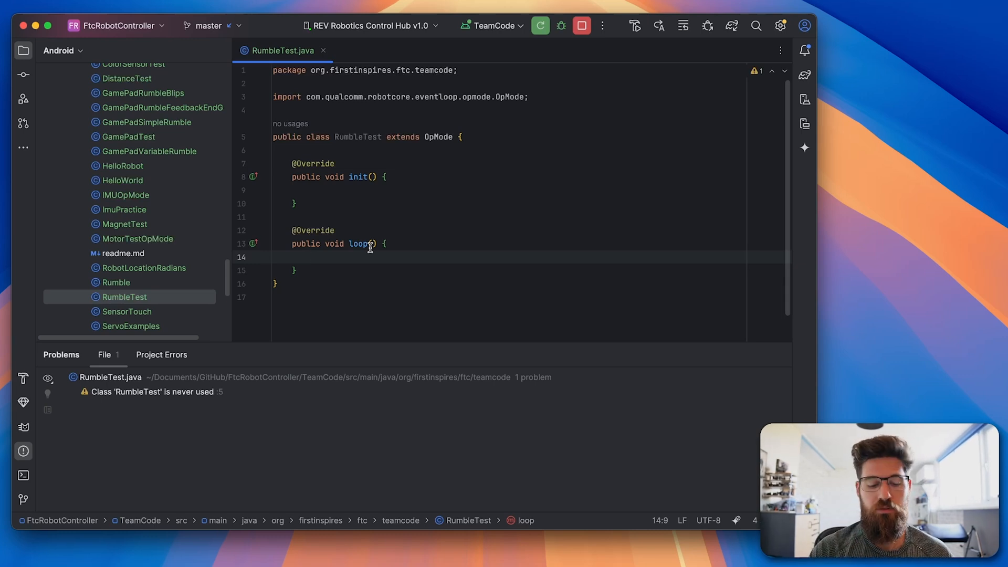
In loop(), add if (gamepad1.a) { gamepad1.rumbleBlips(3); }.
{"action": "type", "text": "if (gamepad1.a) {"}
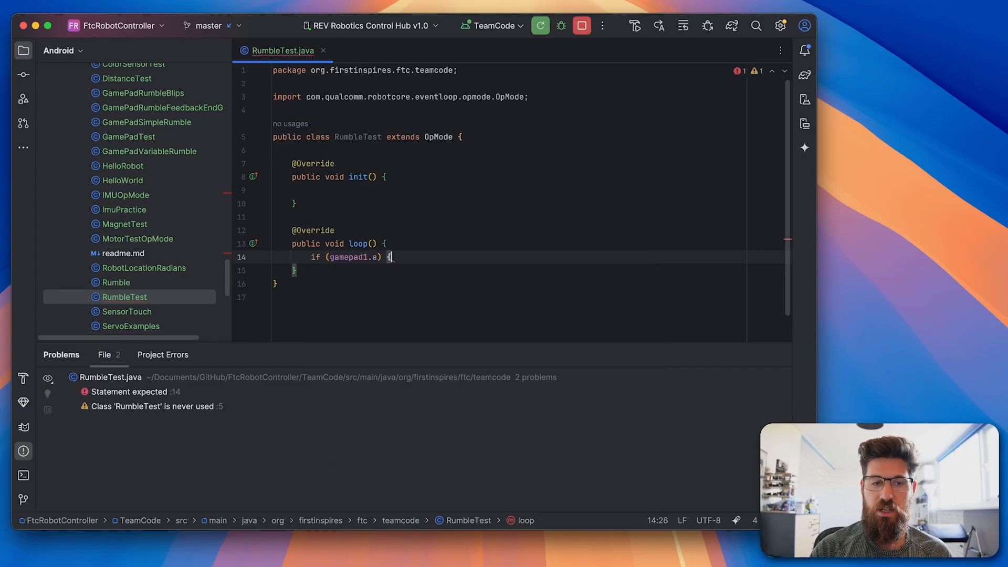
{"action": "key", "text": "Return"}
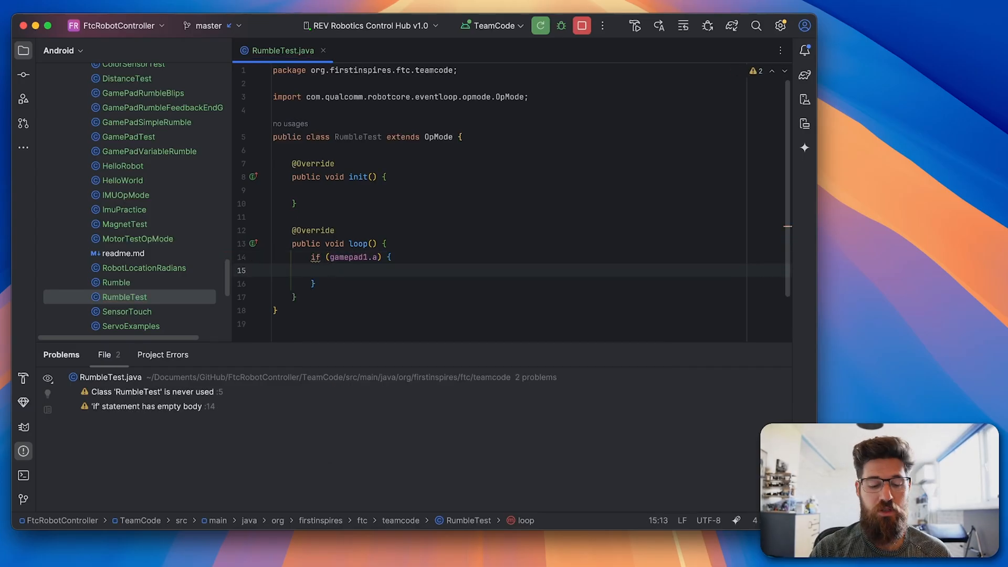
{"action": "type", "text": "gamepad1"}
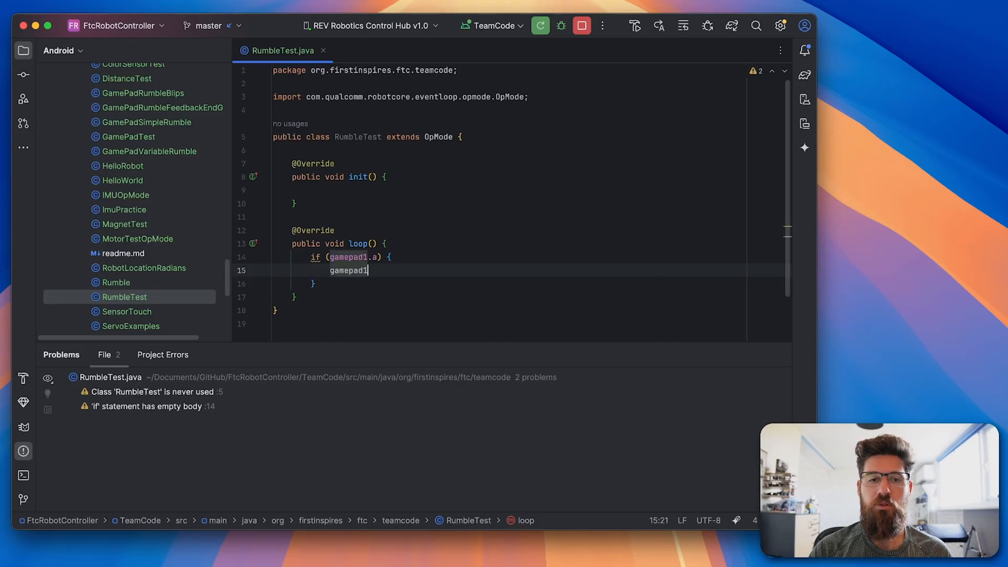
{"action": "type", "text": ".rumble()"}
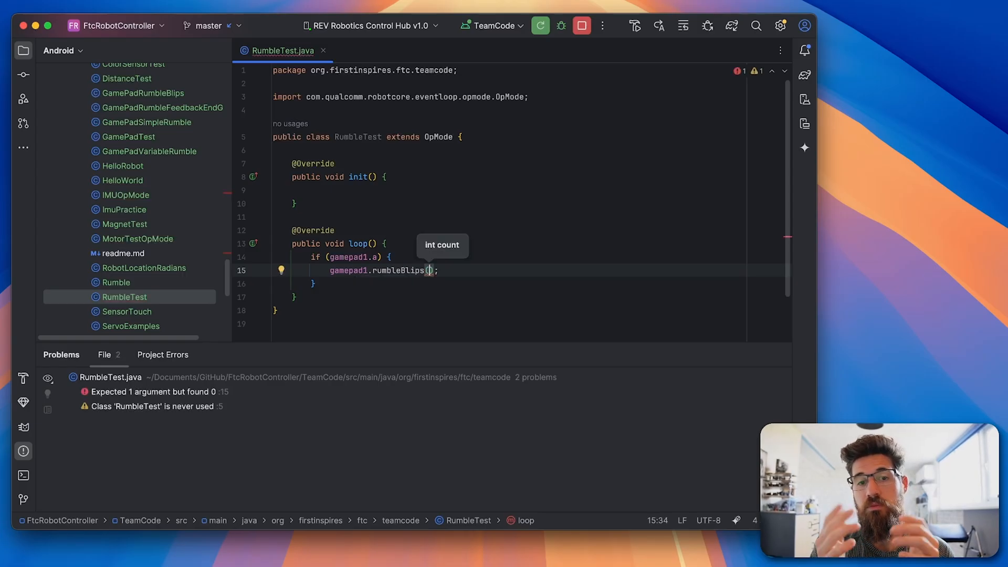
{"action": "type", "text": "3"}
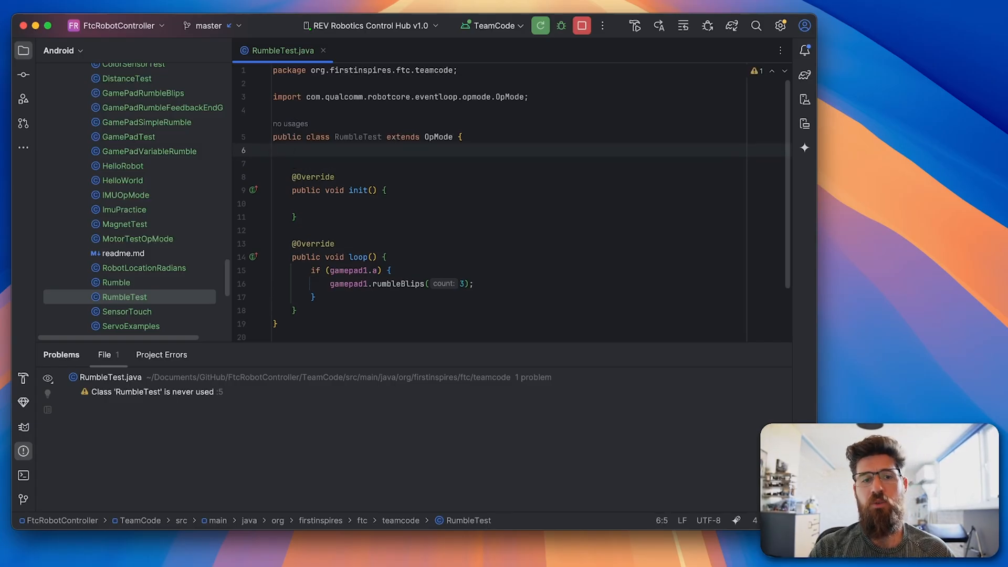
Declare boolean wasA, isA and assign isA = gamepad1.a in the loop.
{"action": "type", "text": "boolean"}
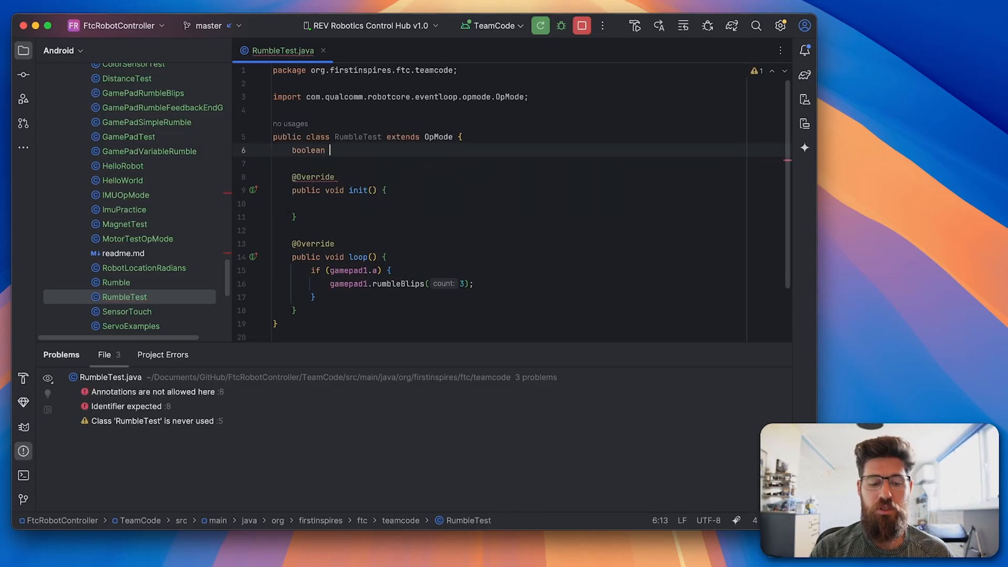
{"action": "type", "text": "wasA;"}
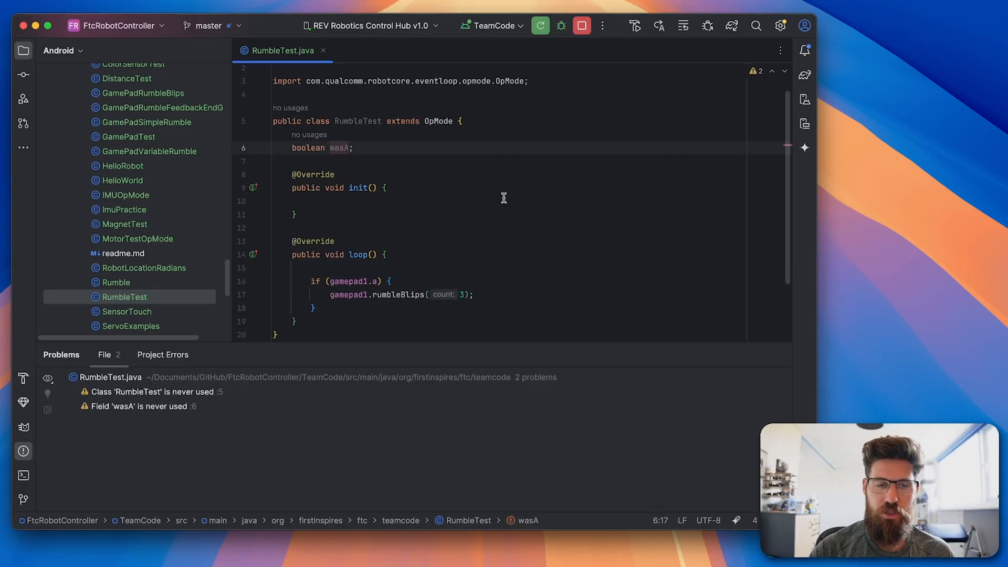
{"action": "type", "text": ", isA"}
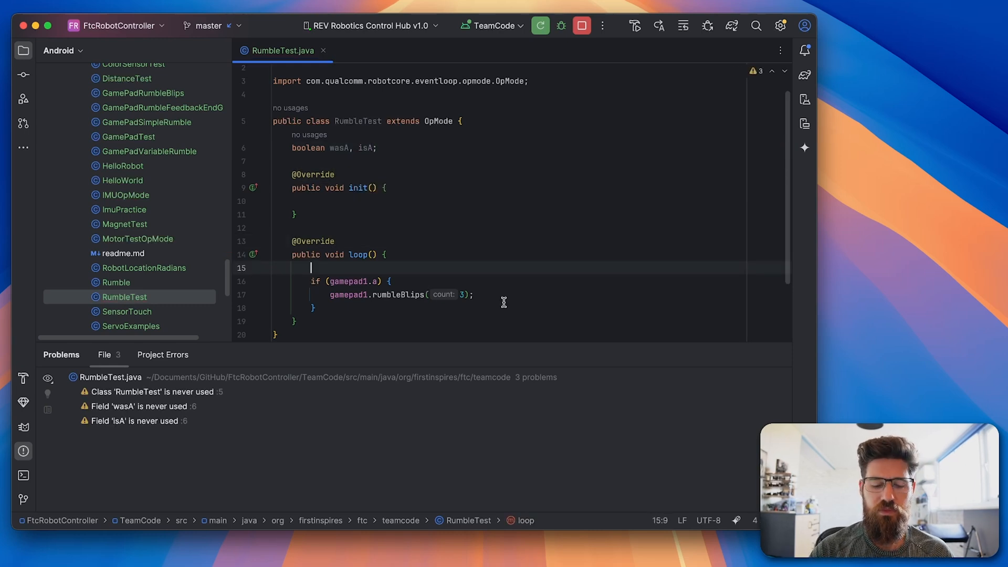
{"action": "type", "text": "isA = _ga"}
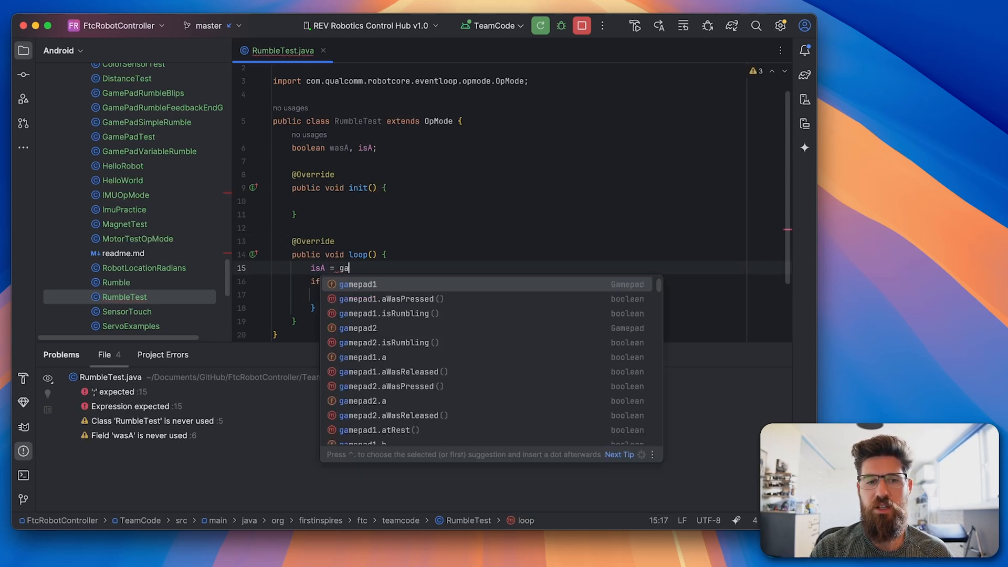
{"action": "type", "text": "gamepad1.a;"}
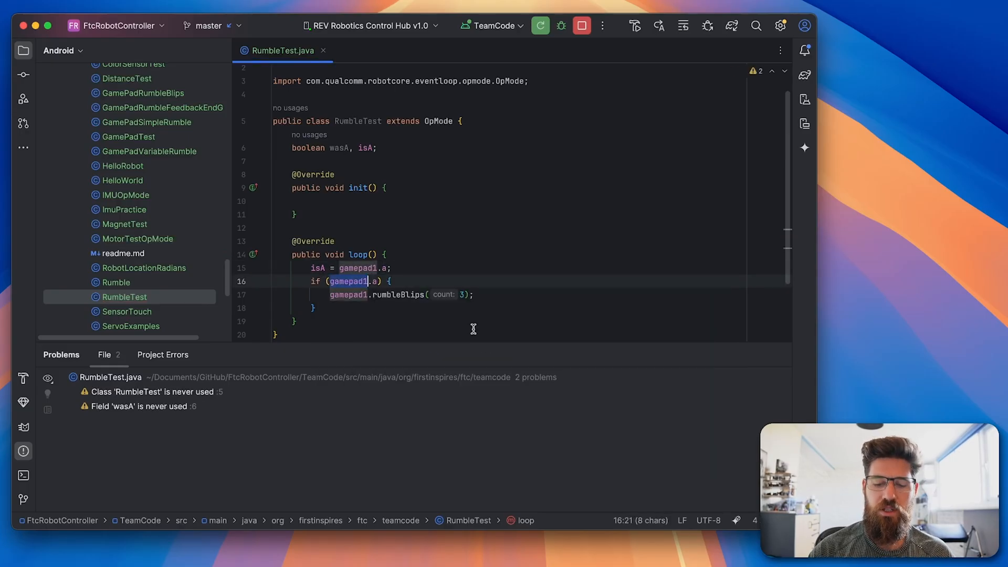
Change the condition to isA && !wasA and add wasA = isA after the if.
{"action": "type", "text": "isA) {"}
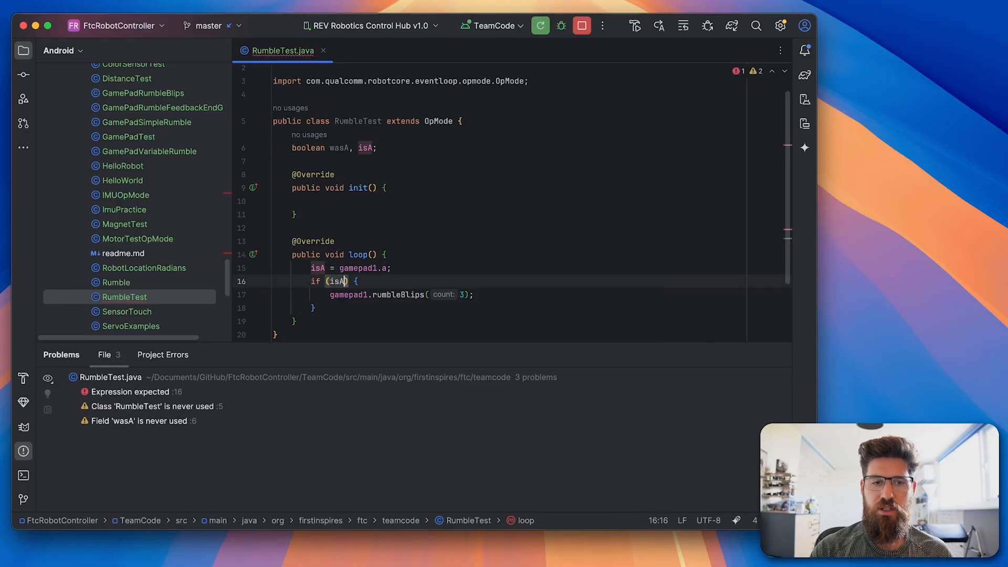
{"action": "type", "text": "&"}
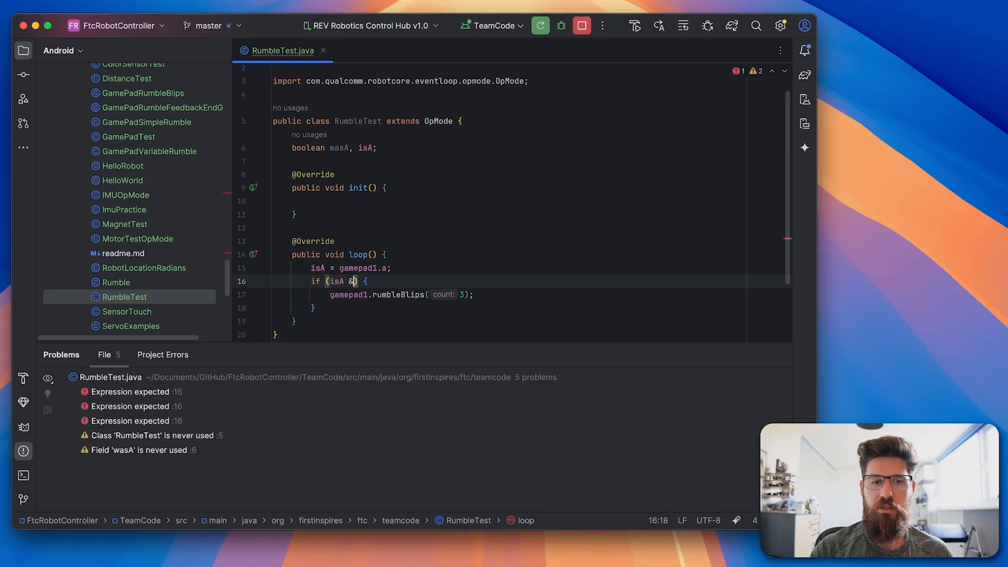
{"action": "type", "text": "& !wasA"}
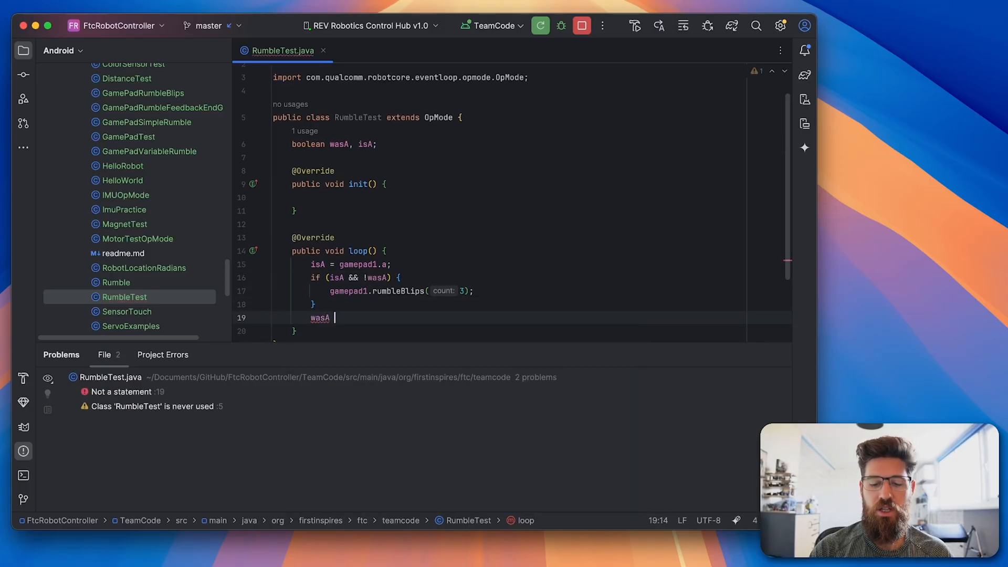
{"action": "type", "text": "= isA"}
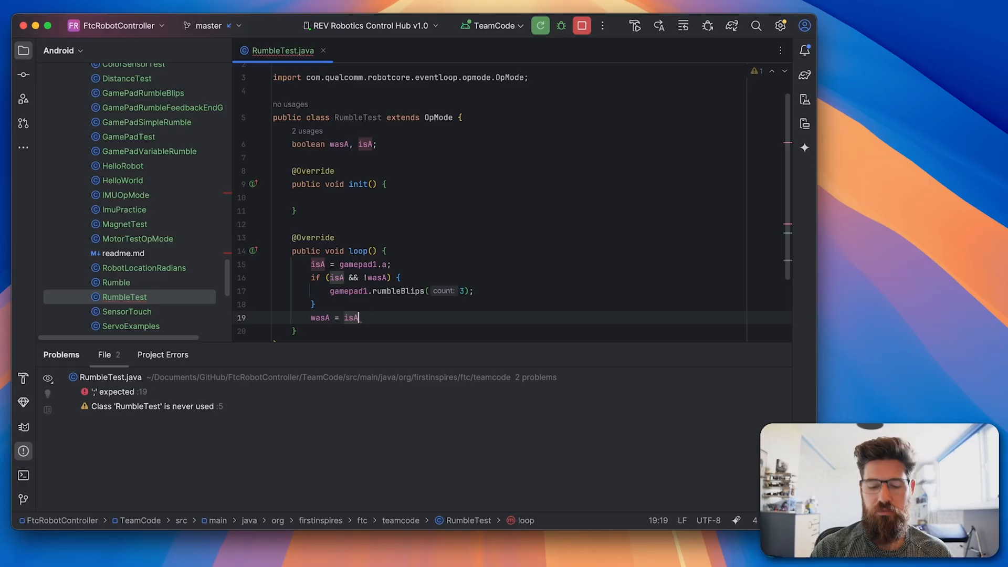
{"action": "type", "text": ";"}
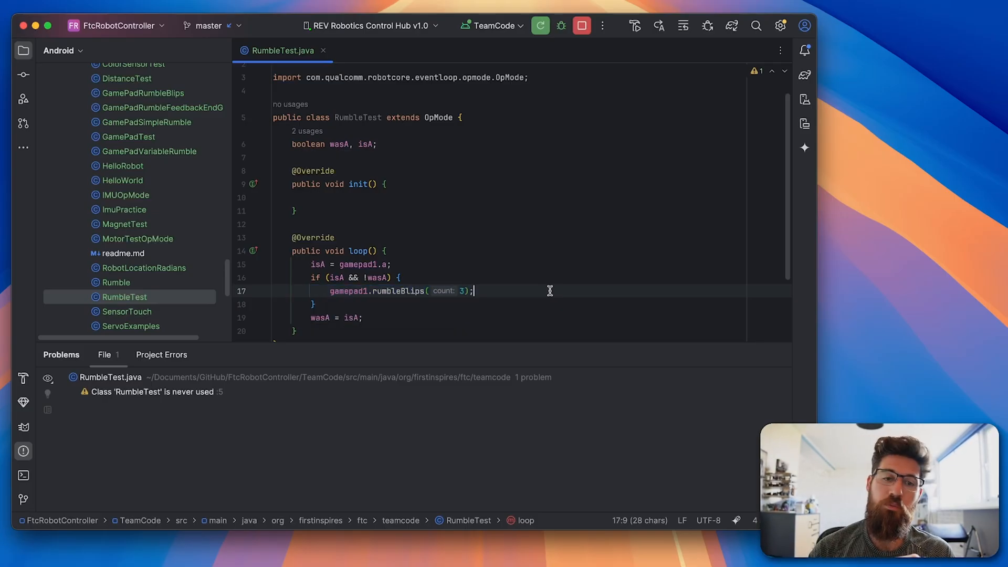
Rewrite the rumble call as gamepad1.rumble(1.0, 0, 100), then delete the loop body code.
{"action": "left_click", "coordinate": [442, 277]}
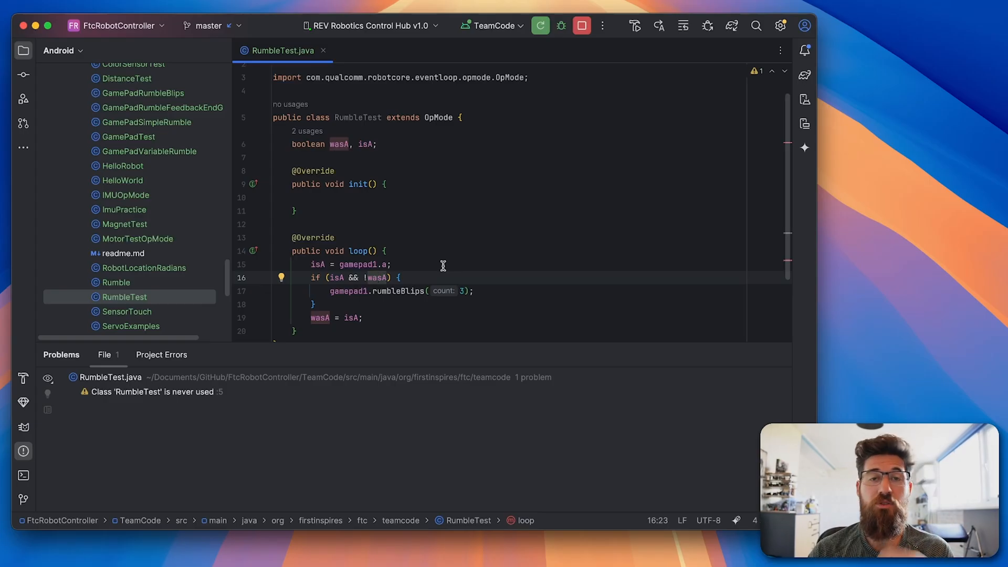
{"action": "left_click", "coordinate": [513, 290]}
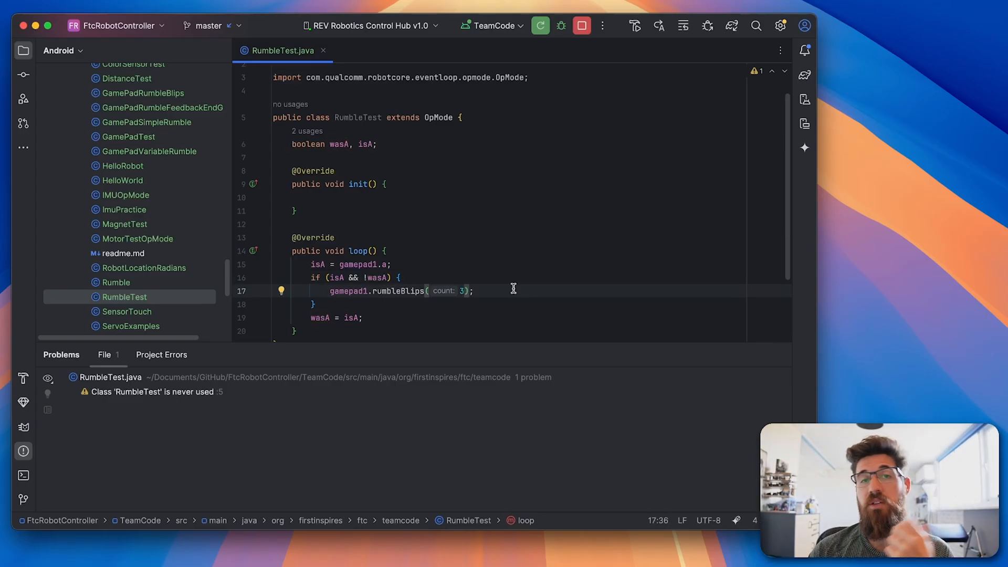
{"action": "mouse_move", "coordinate": [523, 299]}
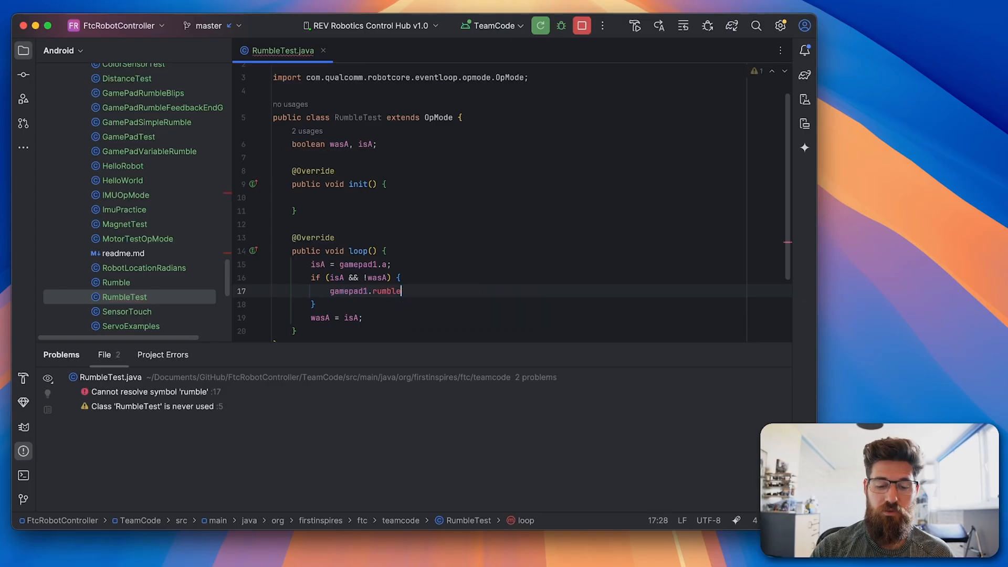
{"action": "type", "text": "(1.0"}
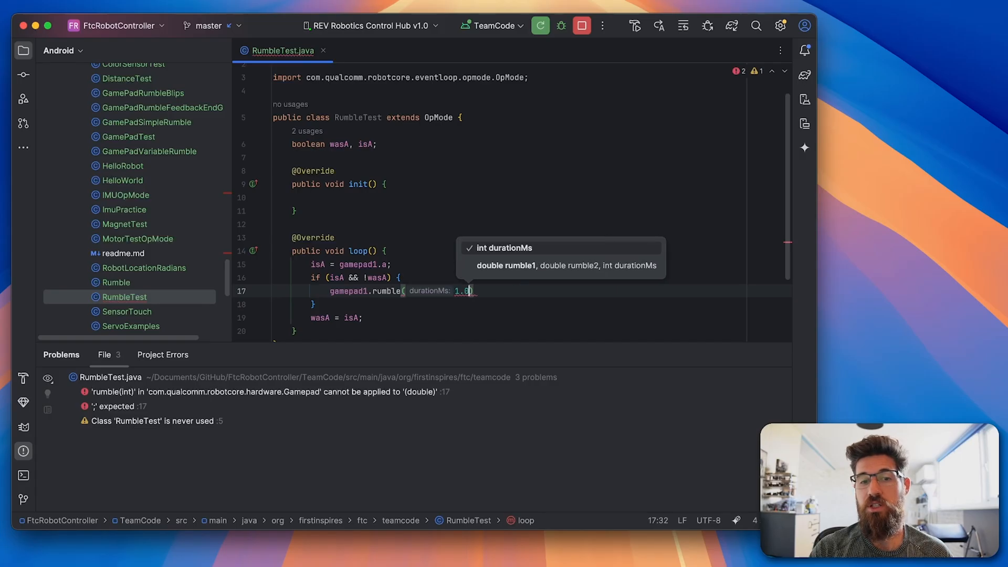
{"action": "type", "text": ","}
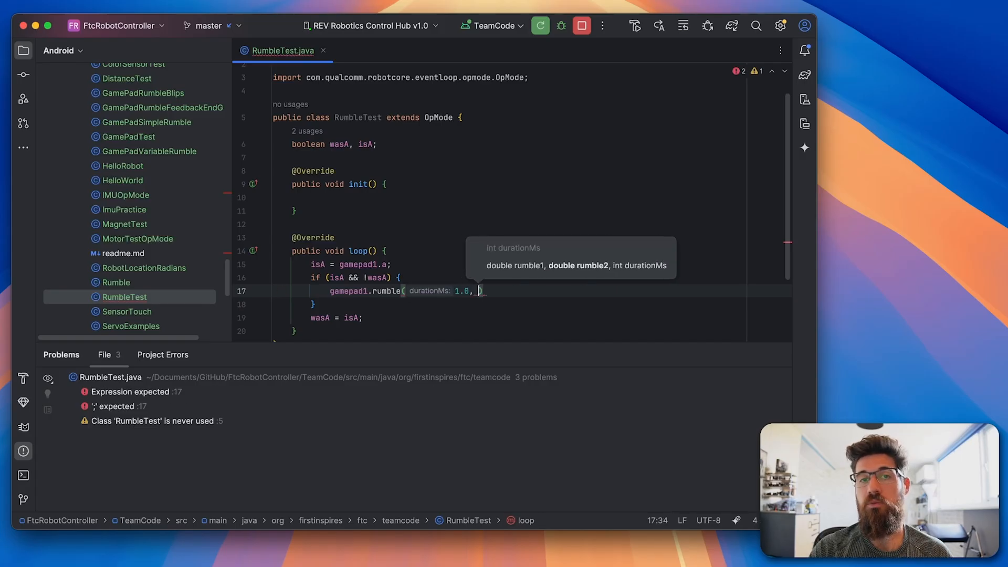
{"action": "type", "text": "0,"}
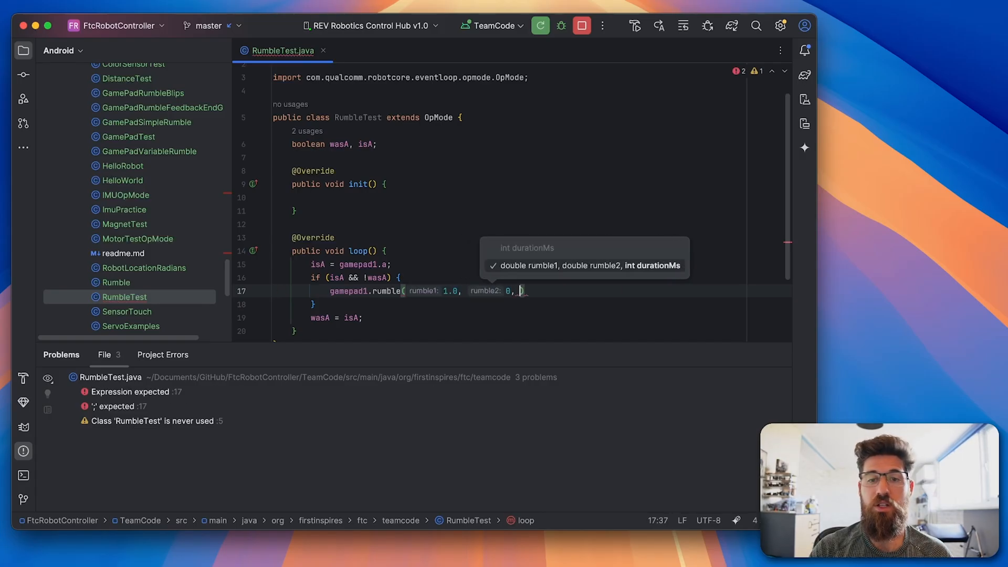
{"action": "type", "text": "100"}
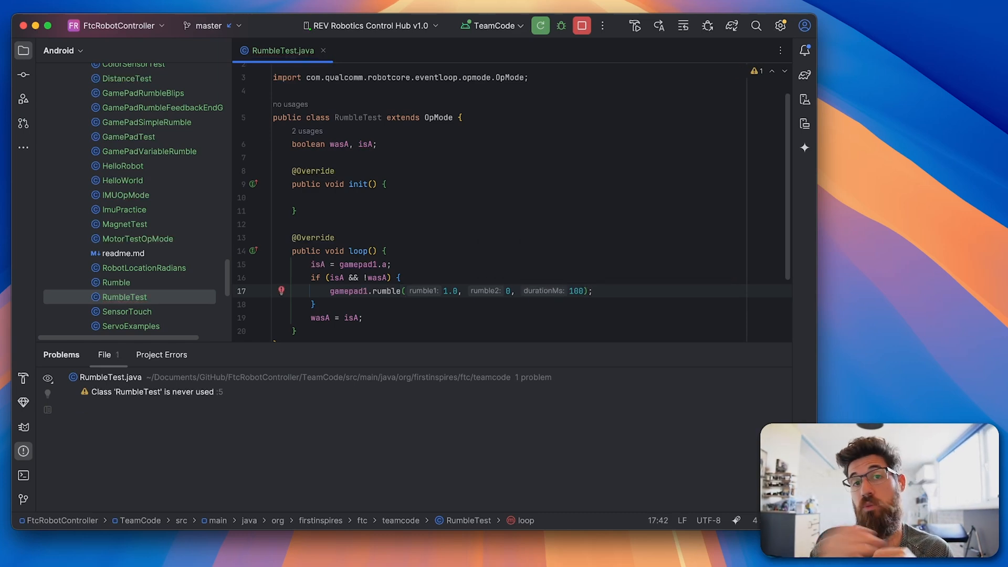
{"action": "left_click", "coordinate": [591, 290]}
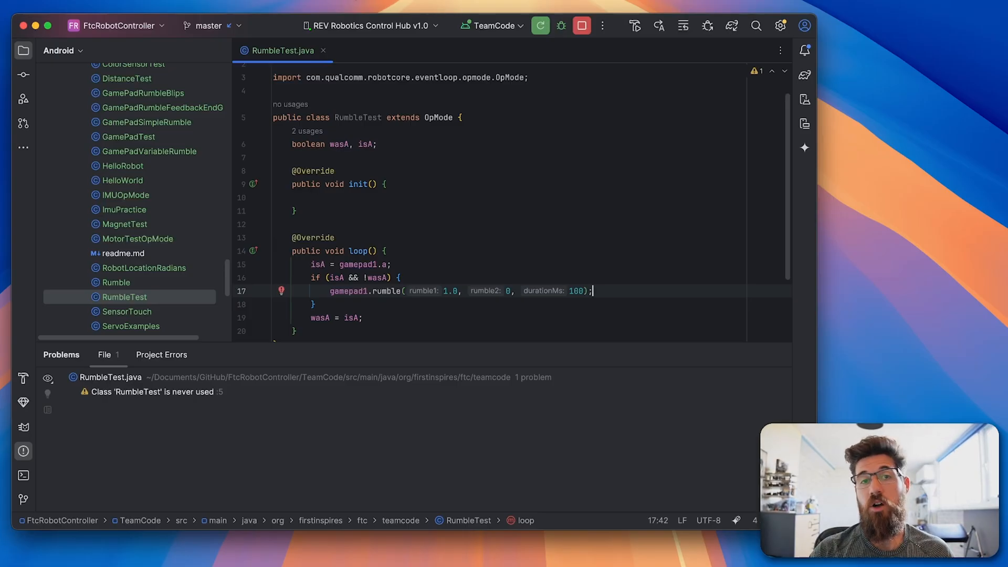
{"action": "left_click", "coordinate": [472, 224]}
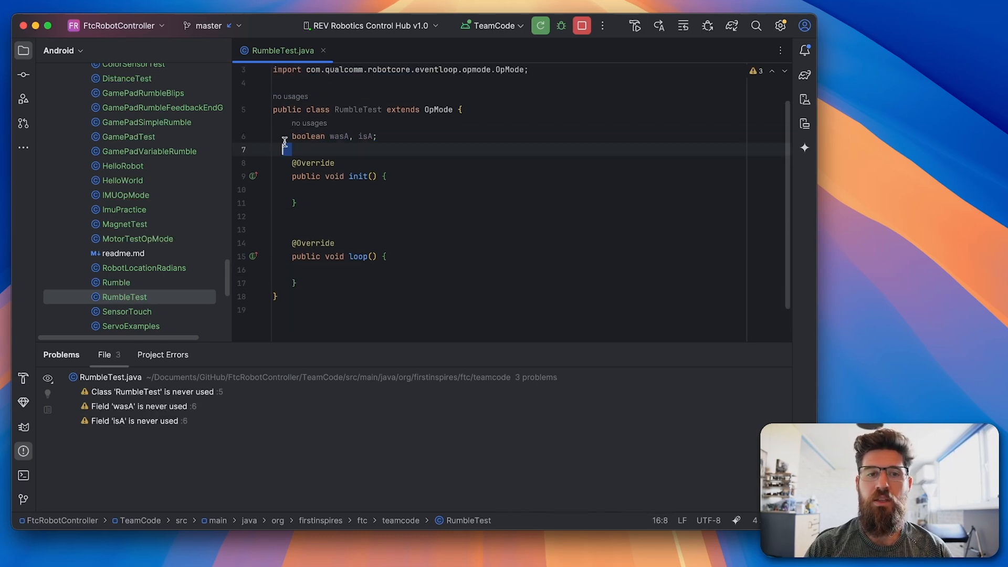
Replace 'boolean wasA, isA;' with fields 'double endGameStart;' and 'boolean isEndGame;'.
{"action": "key", "text": "Backspace"}
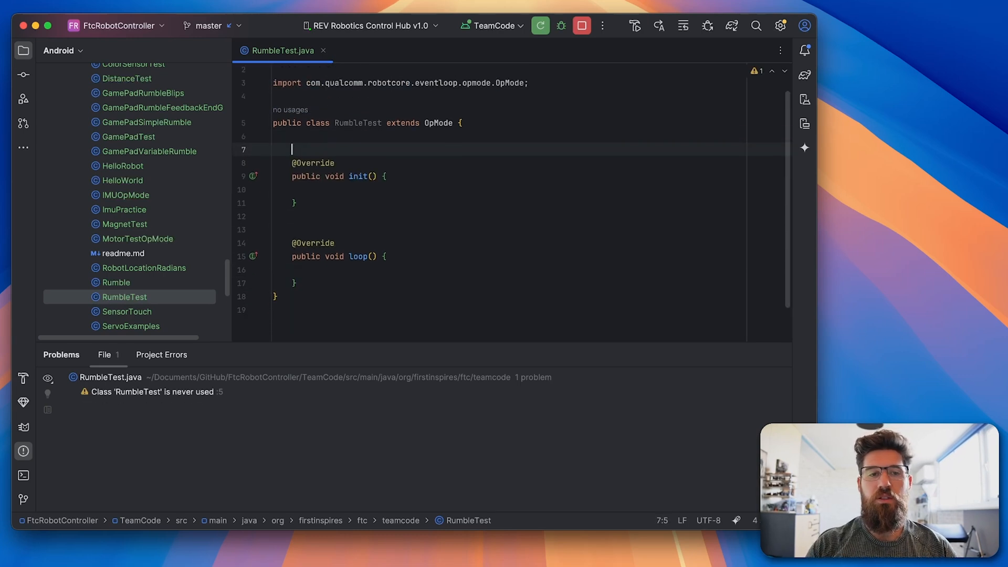
{"action": "type", "text": "double"}
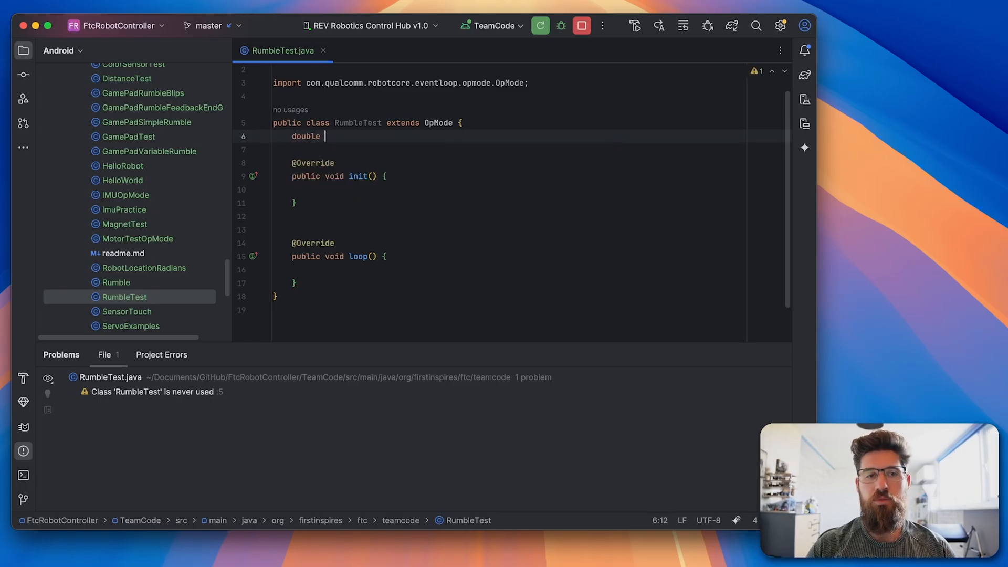
{"action": "type", "text": "endGameStart;"}
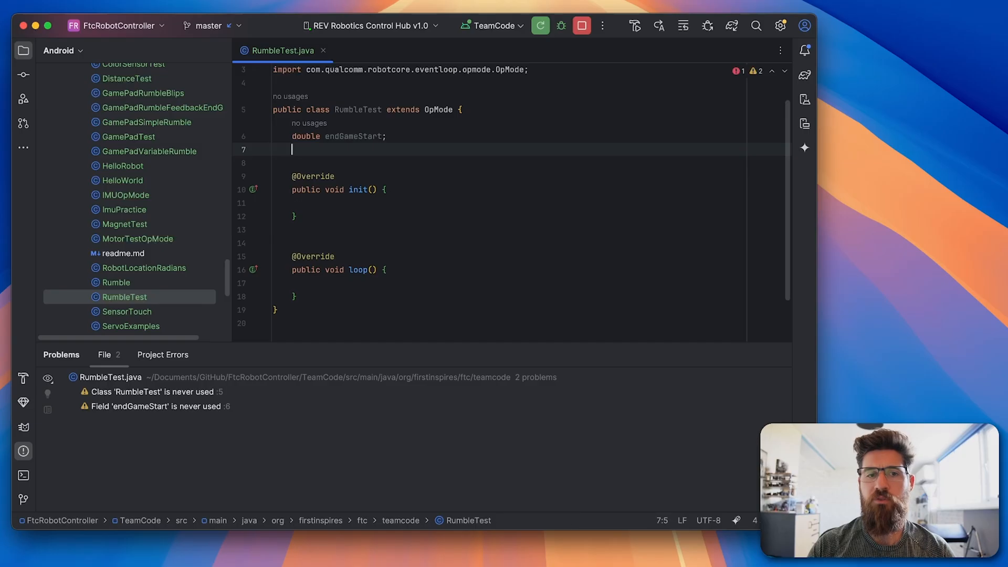
{"action": "type", "text": "boolean isE"}
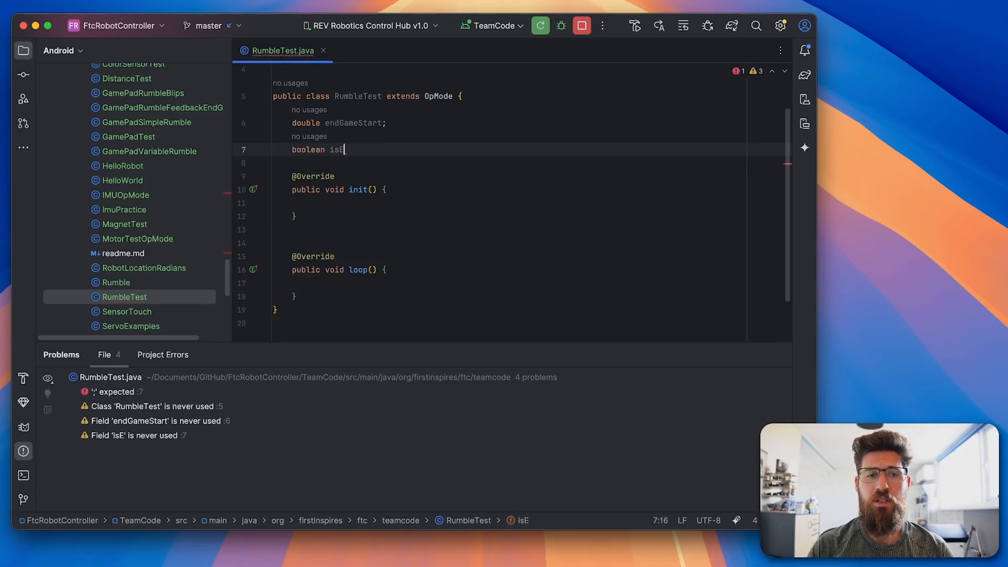
{"action": "type", "text": "ndGame"}
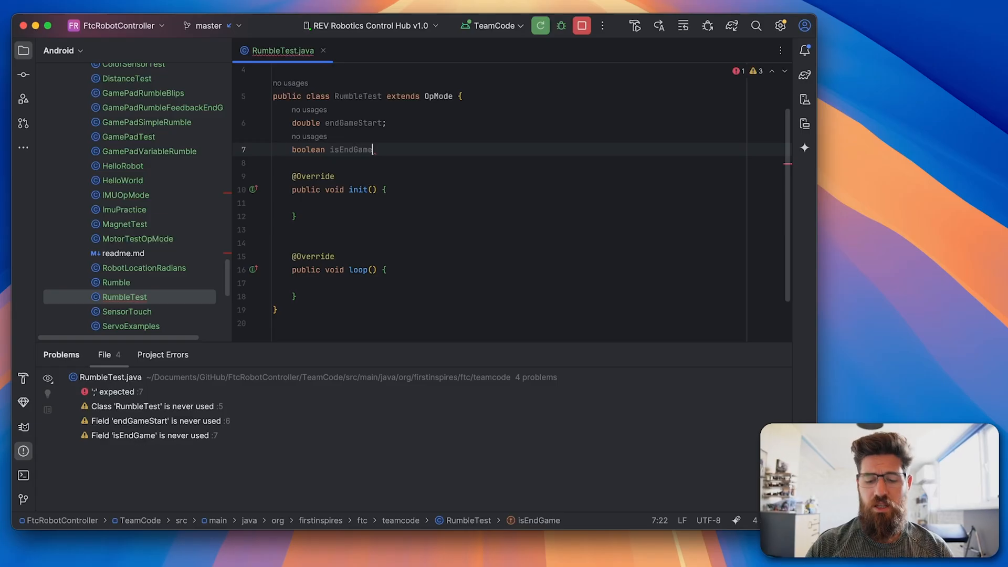
{"action": "type", "text": ";"}
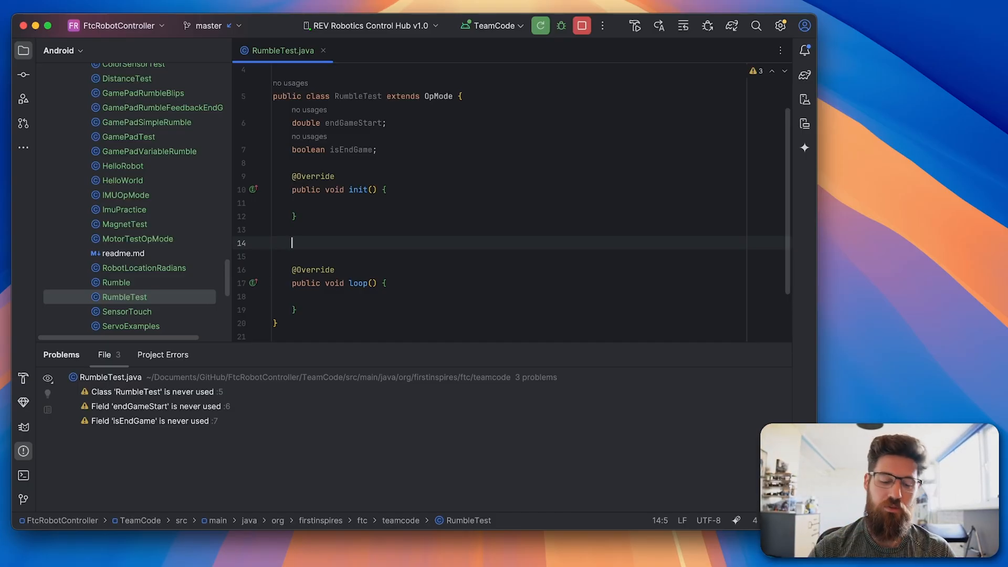
Add a public void start() override containing endGameStart = getRuntime() + 90;.
{"action": "type", "text": "pub"}
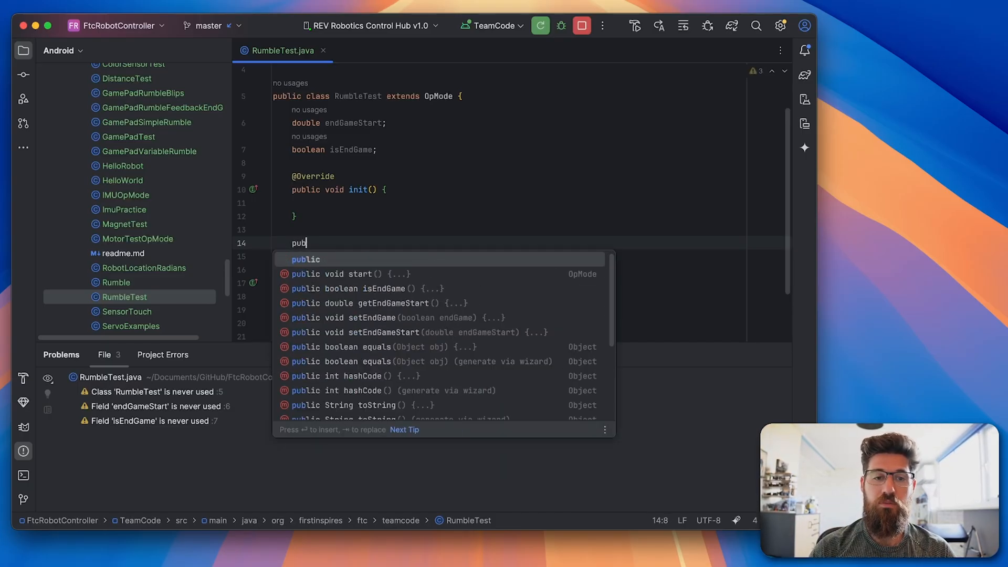
{"action": "left_click", "coordinate": [349, 274]}
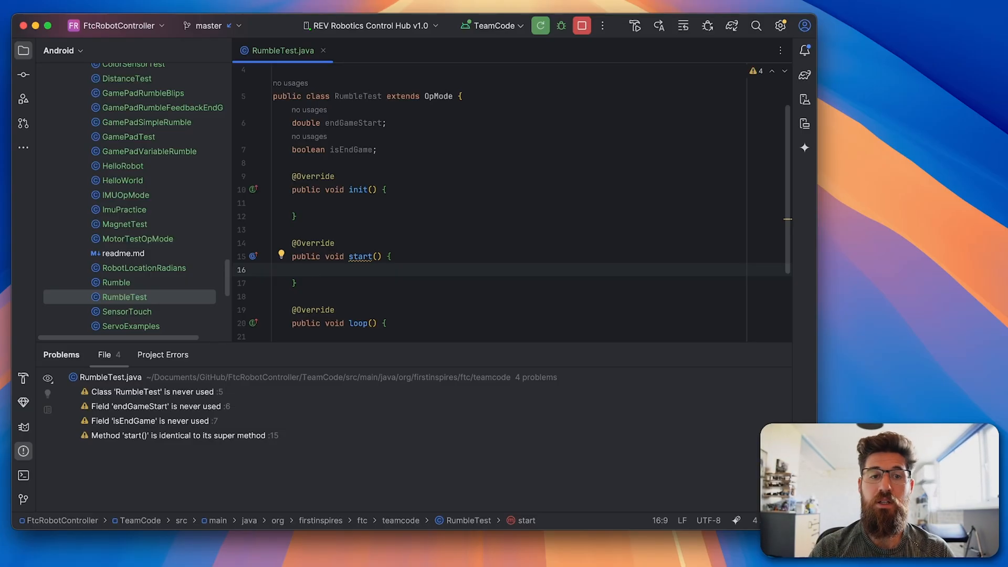
{"action": "type", "text": "endGameStart ="}
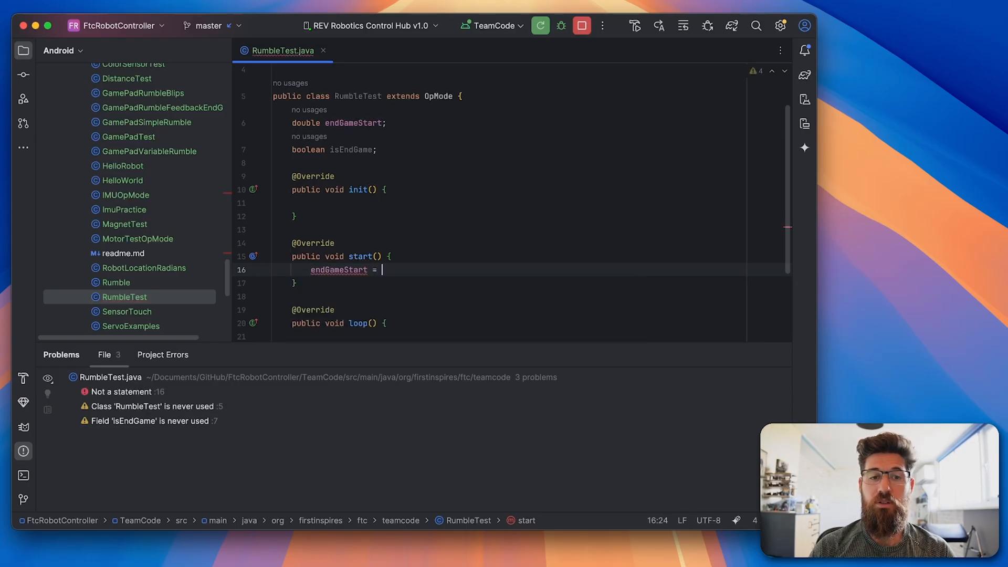
{"action": "type", "text": "getRuntime("}
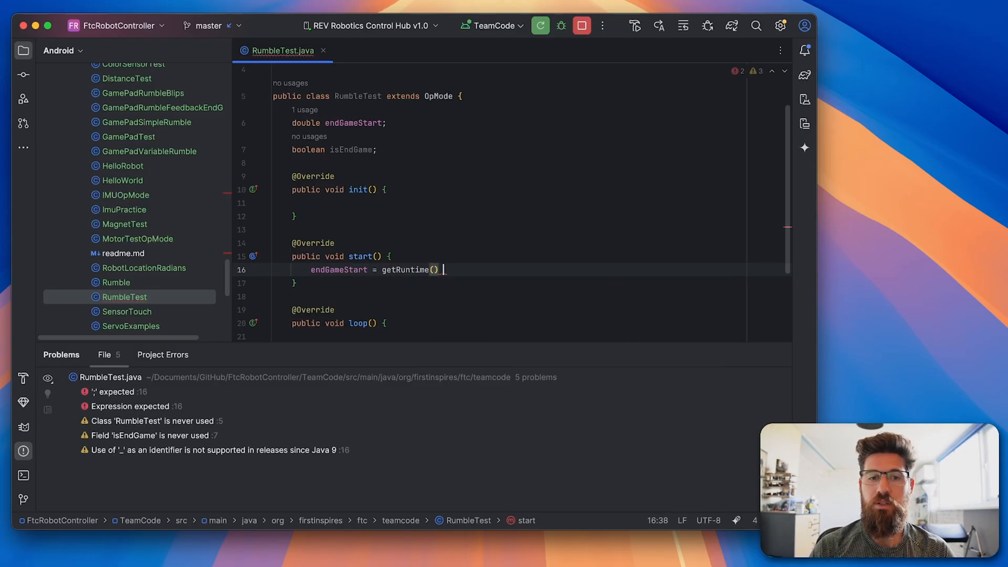
{"action": "type", "text": "+"}
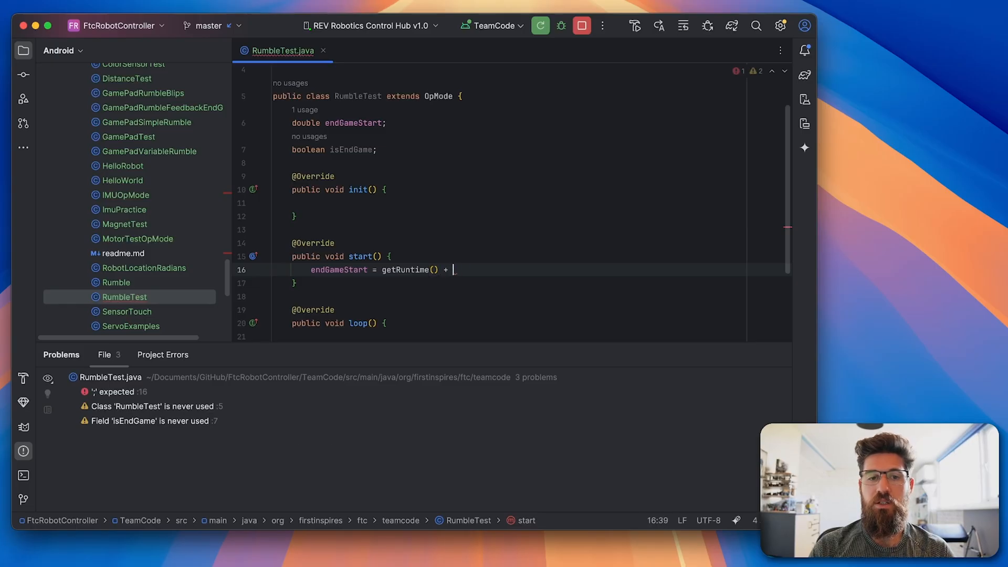
{"action": "type", "text": "90;"}
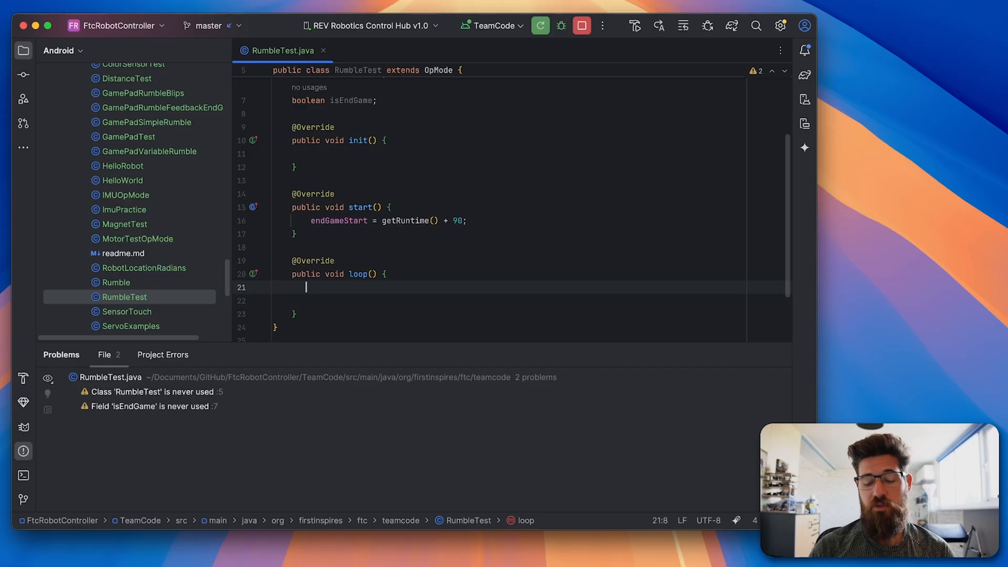
Add a '// end game' comment and an if checking endGameStart against getRuntime() and !isEndGame.
{"action": "type", "text": "// end game check"}
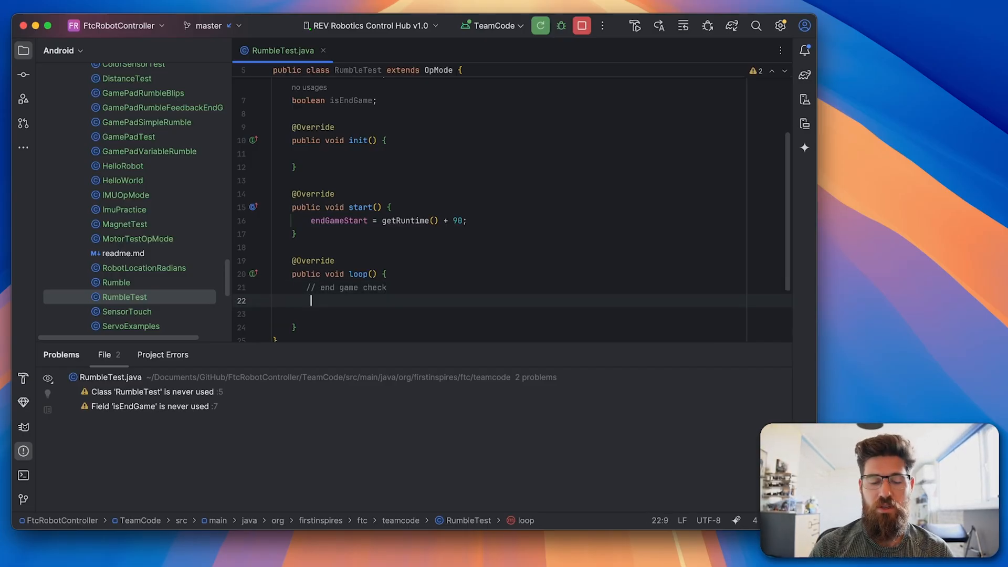
{"action": "type", "text": "if"}
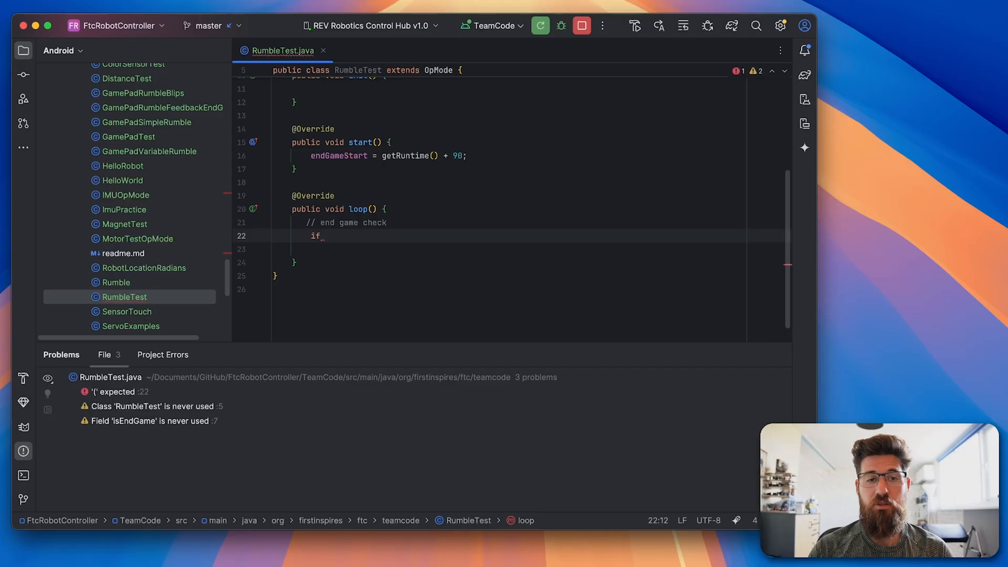
{"action": "type", "text": "(endGameStart)"}
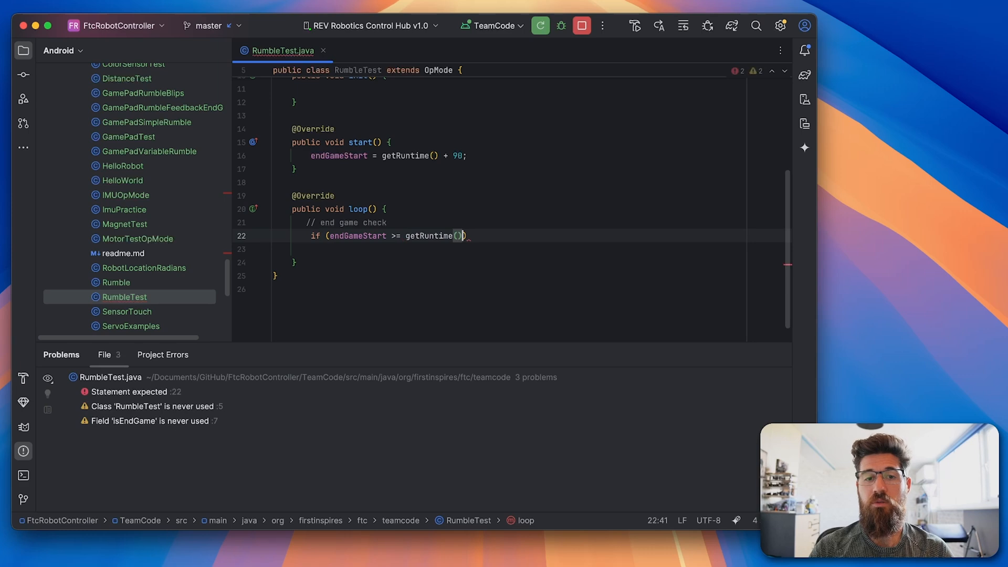
{"action": "type", "text": "^&"}
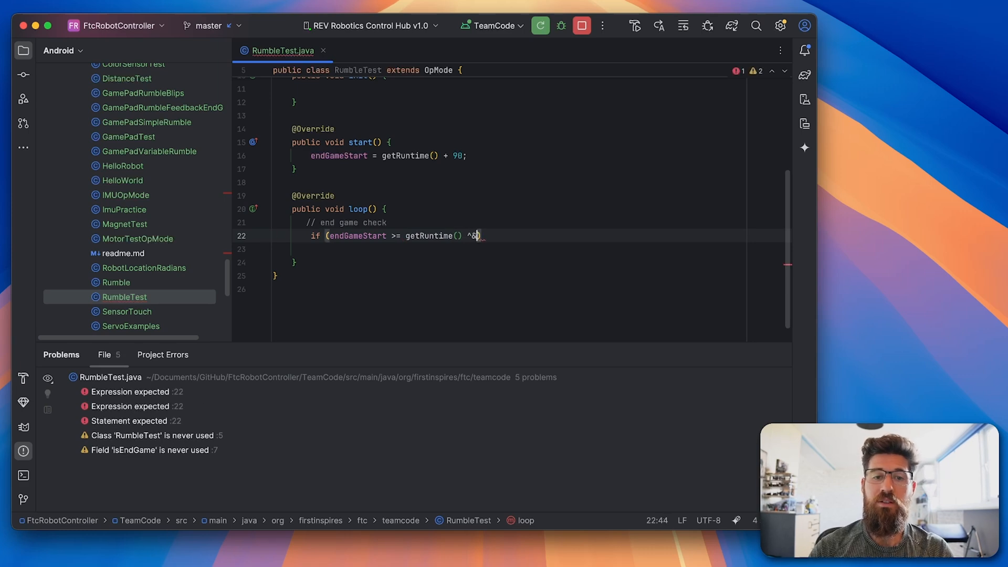
{"action": "key", "text": "Backspace"}
{"action": "type", "text": "& "}
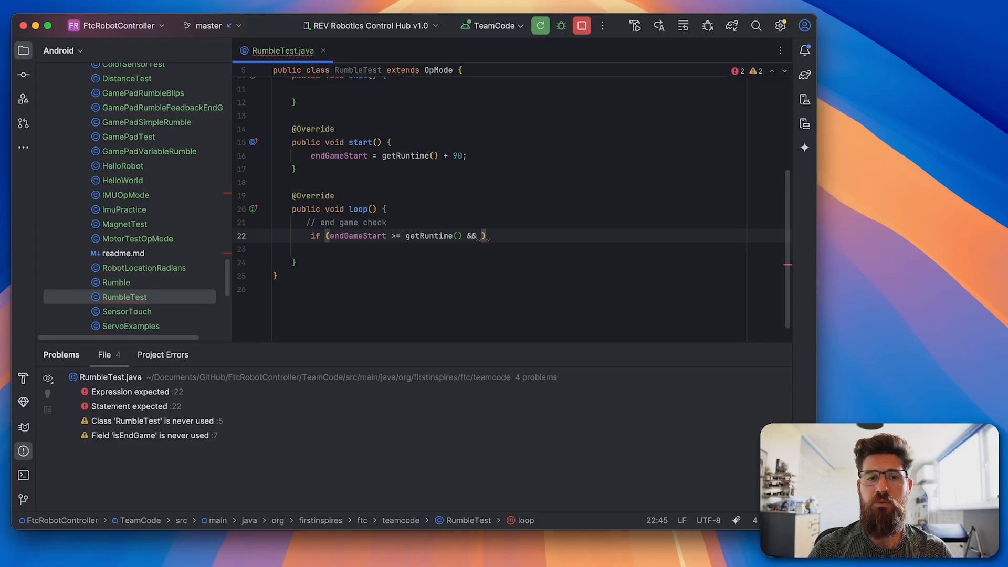
{"action": "type", "text": "!isEndGame"}
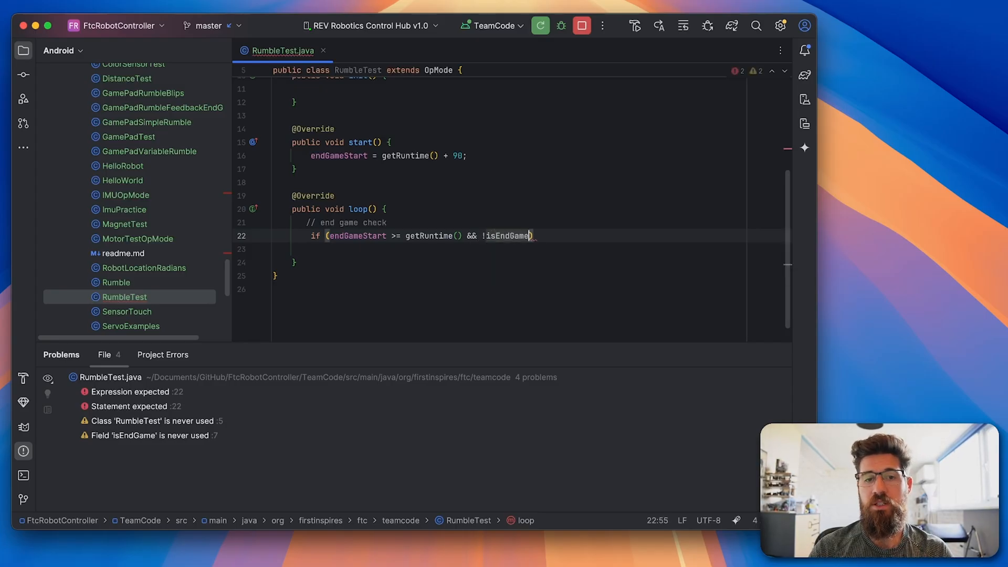
{"action": "type", "text": ")"}
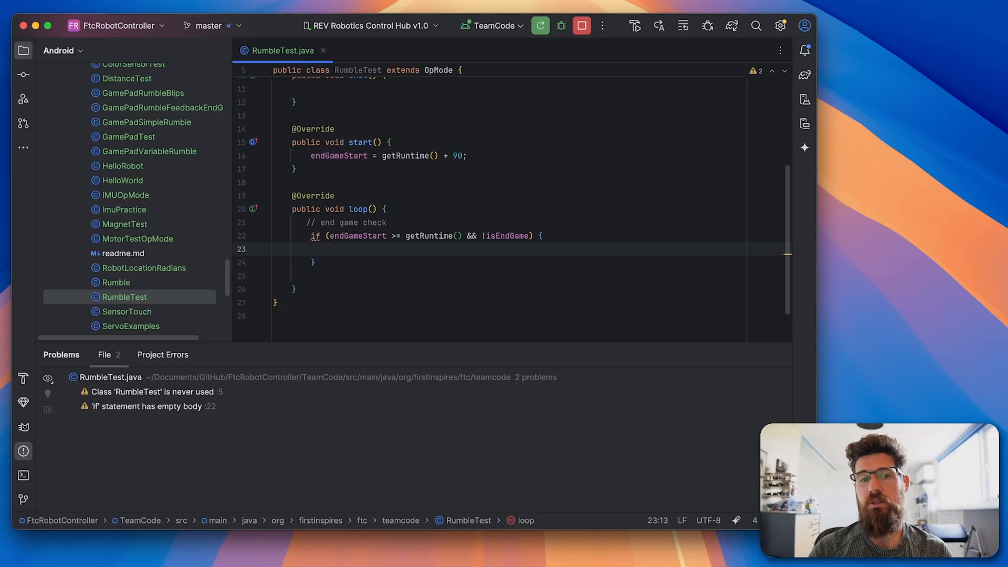
Inside the if, call gamepad1.rumbleBlips(3) and set isEndGame = true.
{"action": "type", "text": "gamepad1."}
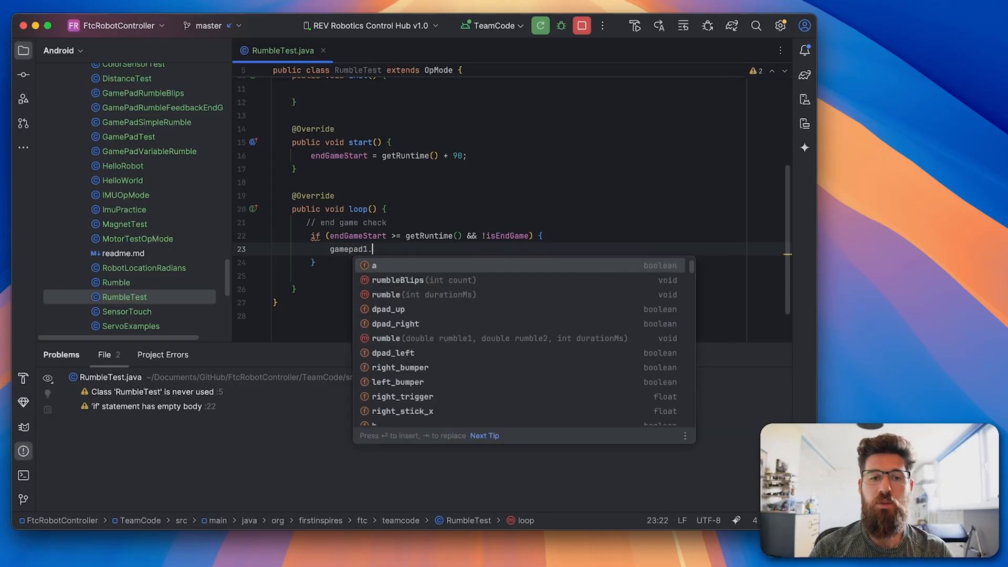
{"action": "type", "text": "run"}
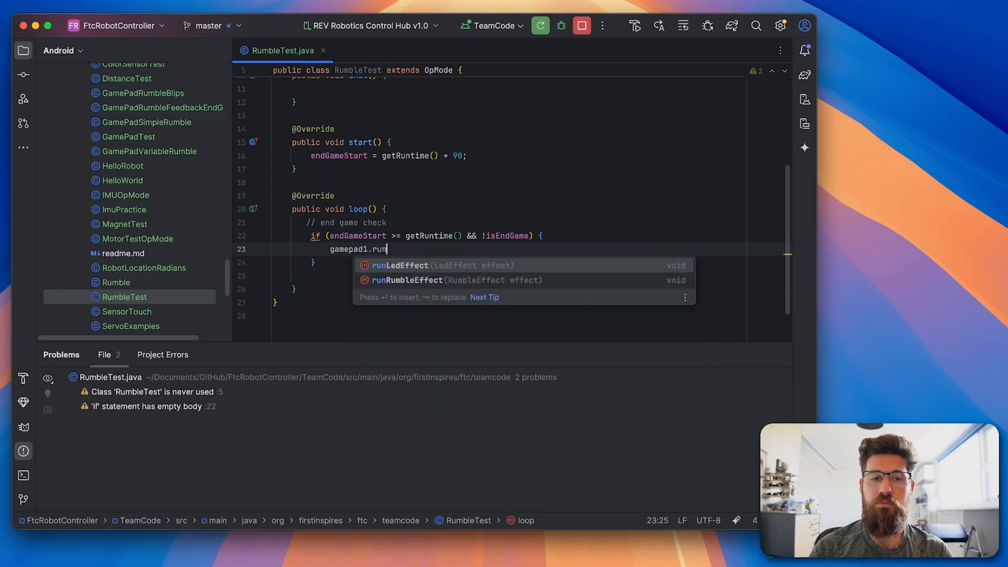
{"action": "type", "text": "rumbleBlips();"}
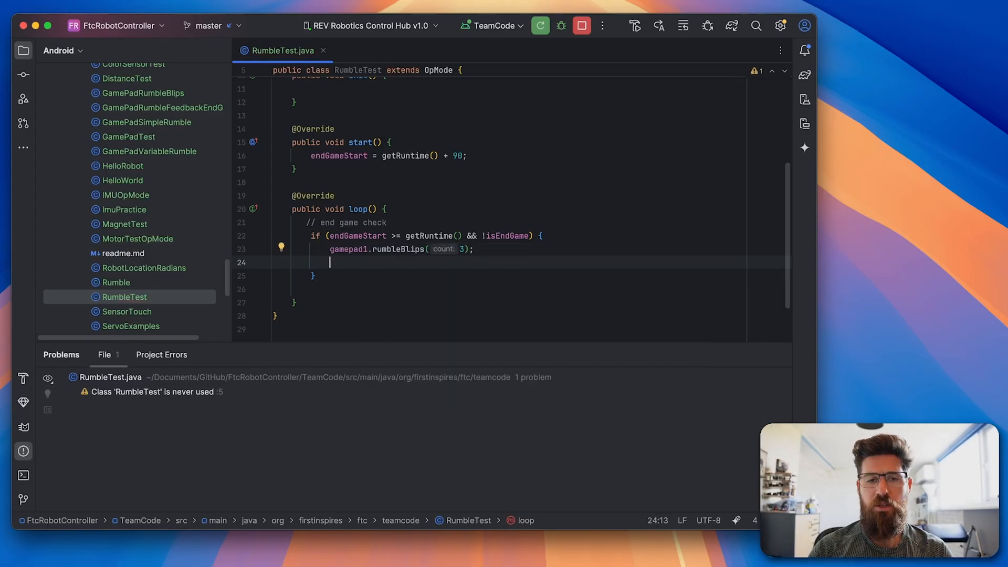
{"action": "type", "text": "isEndGame ="}
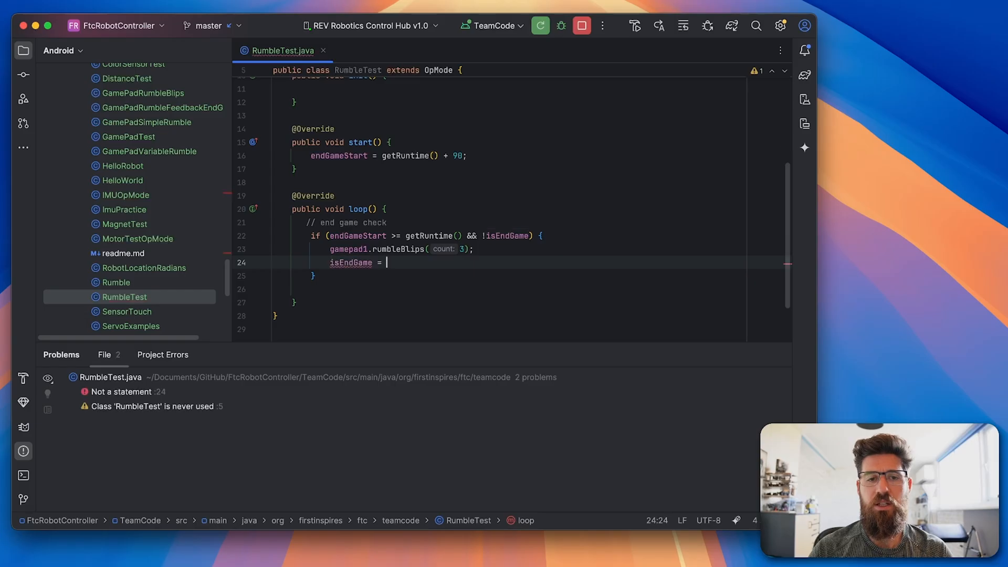
{"action": "type", "text": "truel"}
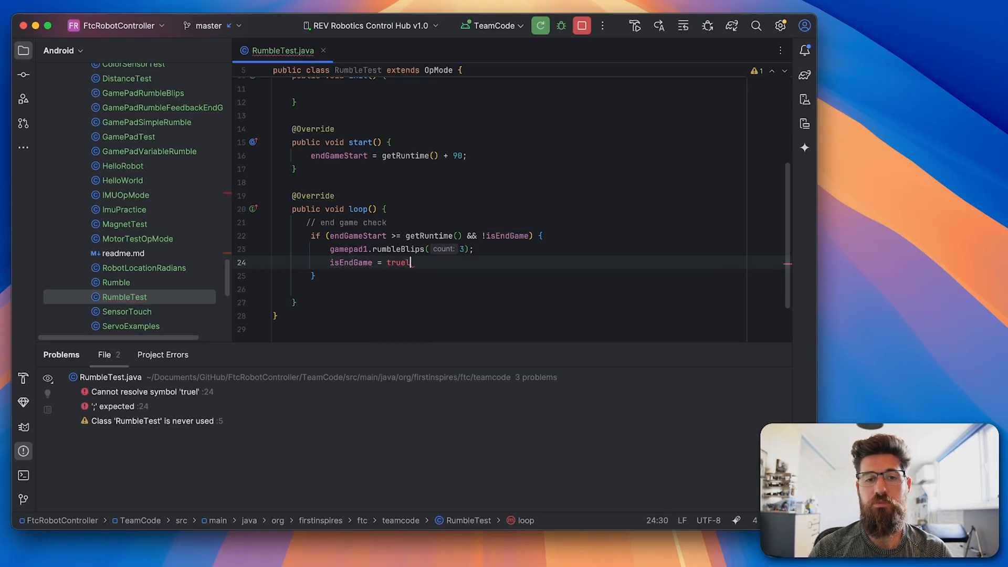